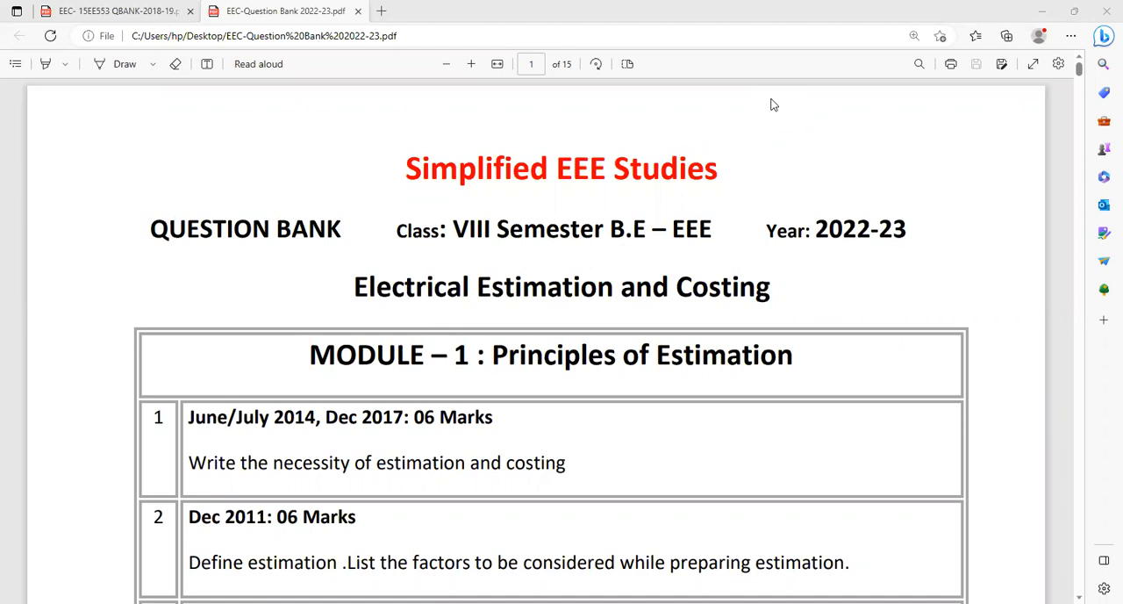
pyautogui.moveTo(674, 187)
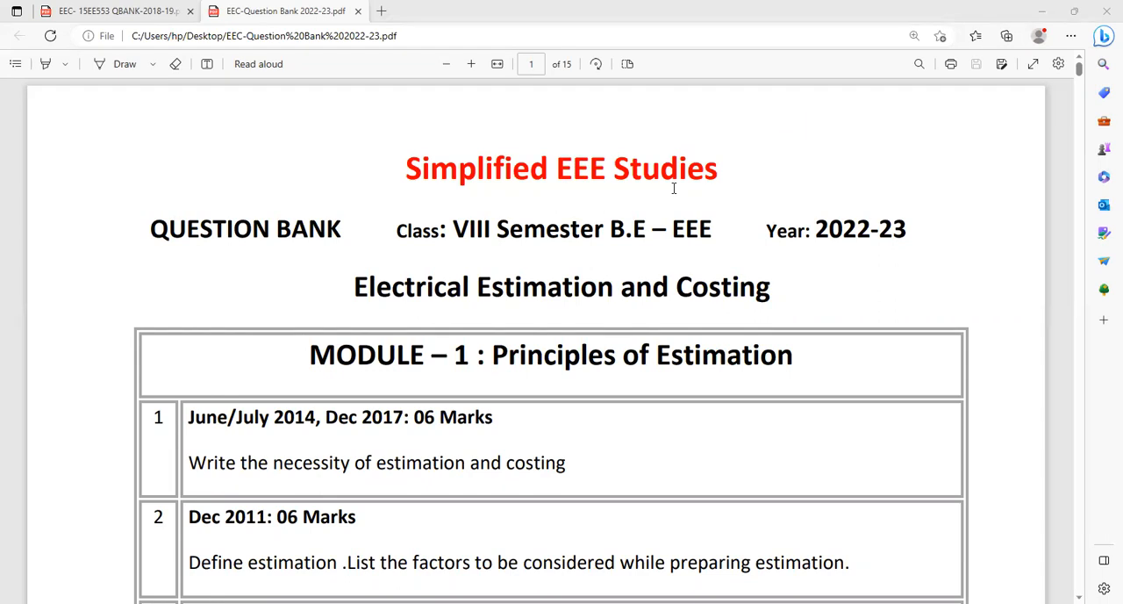
# Scroll the question bank down to Module 1 questions 2 through 6.
pyautogui.scroll(-3)
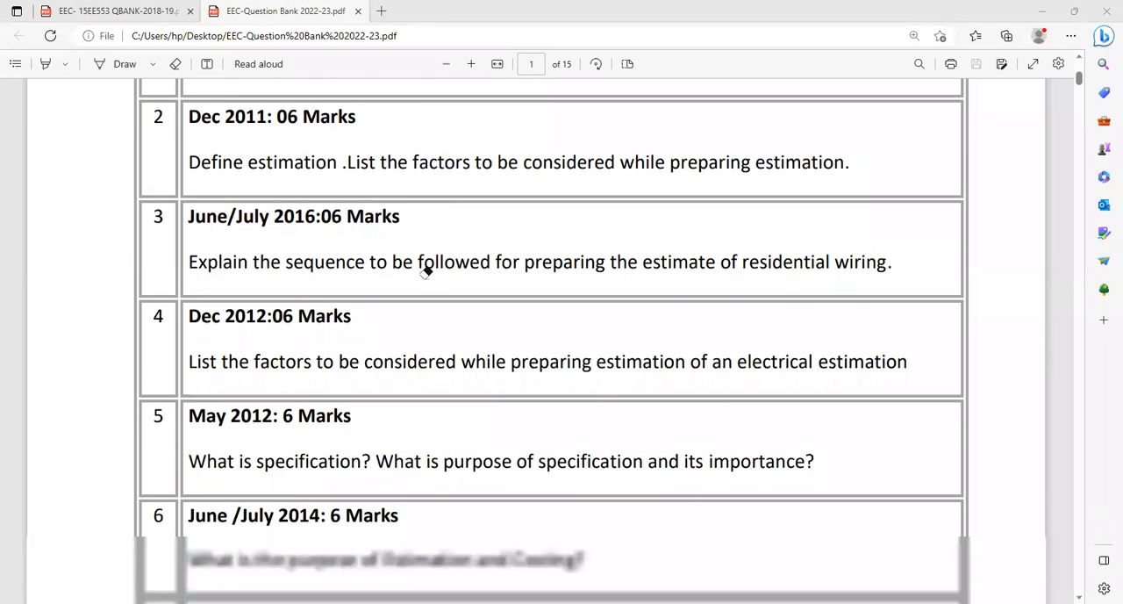
# Scroll down to Module 1 questions 6 to 8 at the end of page one, including the tendering short-note question.
pyautogui.scroll(-3)
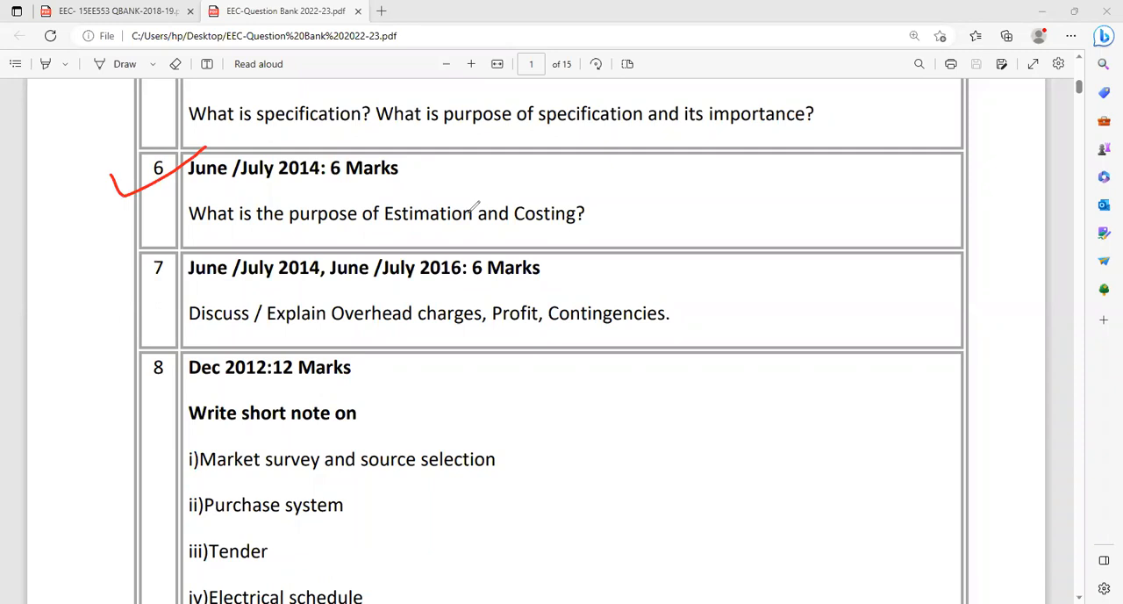
pyautogui.moveTo(632, 330); pyautogui.dragTo(705, 290)
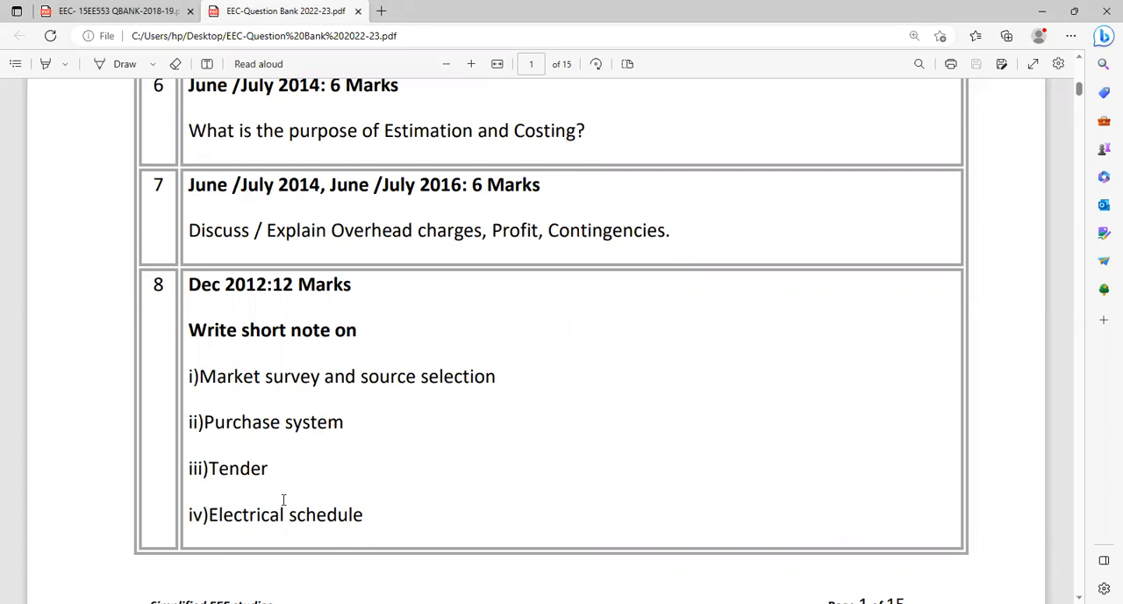
# Scroll onto page two so Module 1 questions 9 to 13 are showing.
pyautogui.scroll(-3)
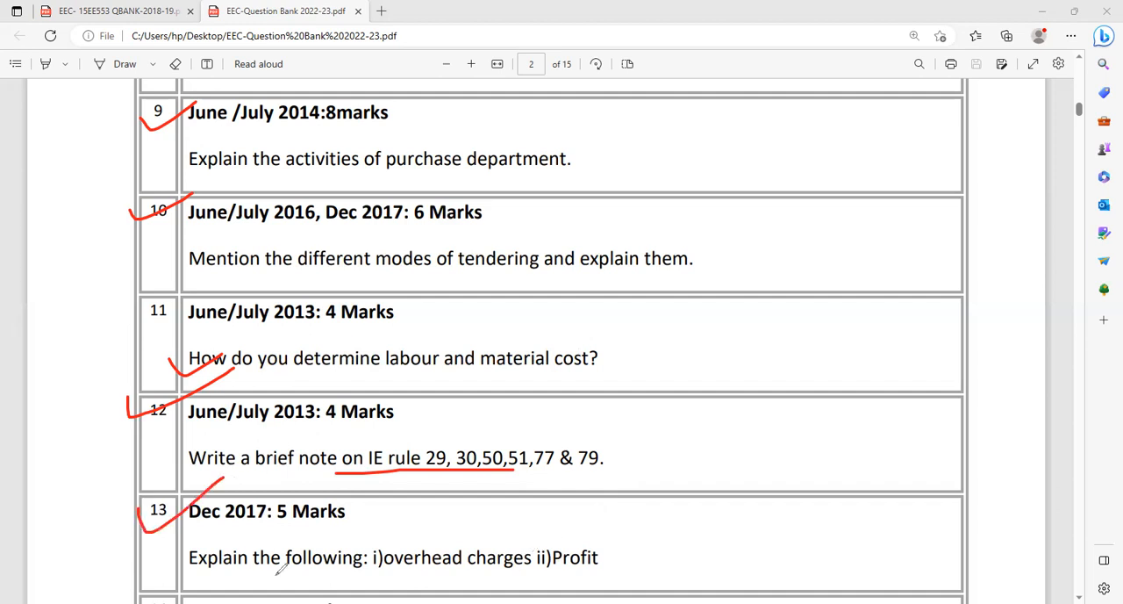
# Scroll to the bottom of page two where Module 2: Wiring begins with the government quarter's wiring question.
pyautogui.scroll(-3)
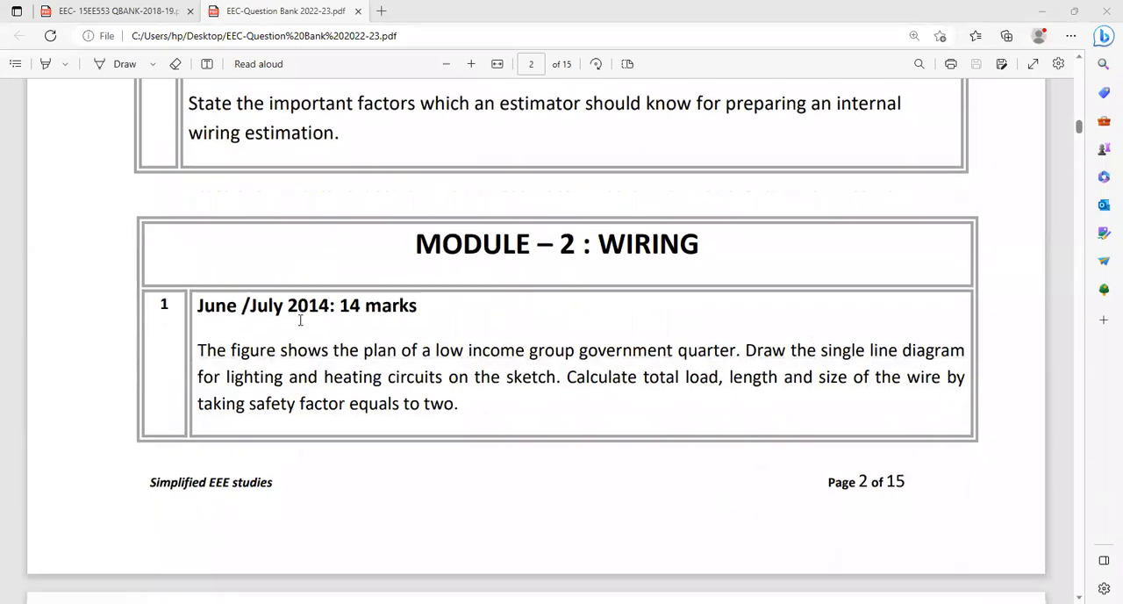
# Scroll past the question 3 dwelling-house sketch to Module 2 questions 4 to 7 on earthing and wiring.
pyautogui.scroll(-3)
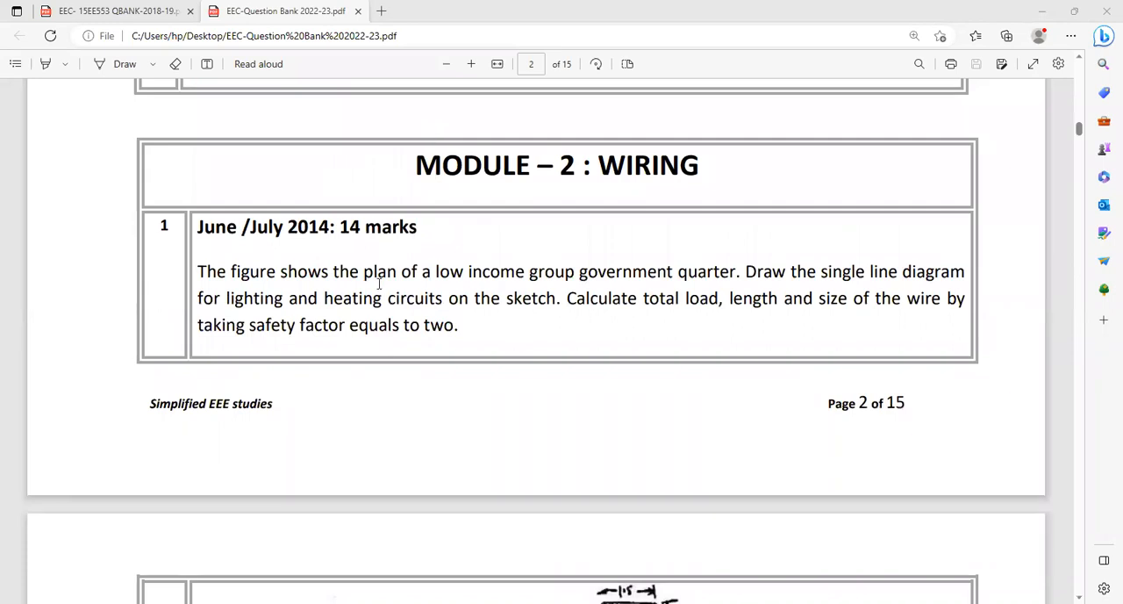
pyautogui.scroll(-3)
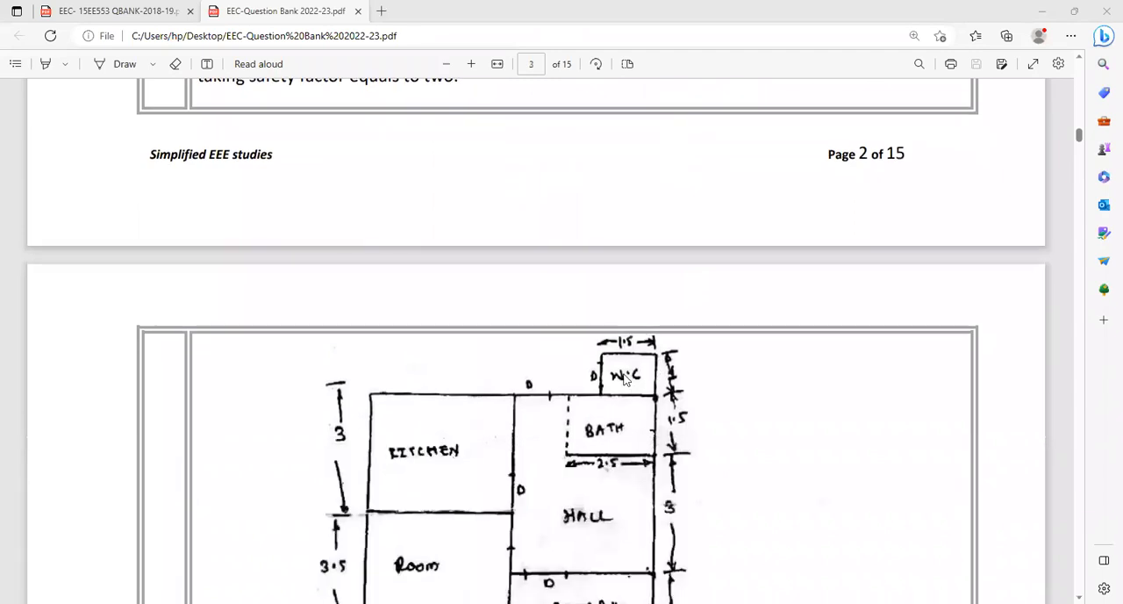
pyautogui.scroll(3)
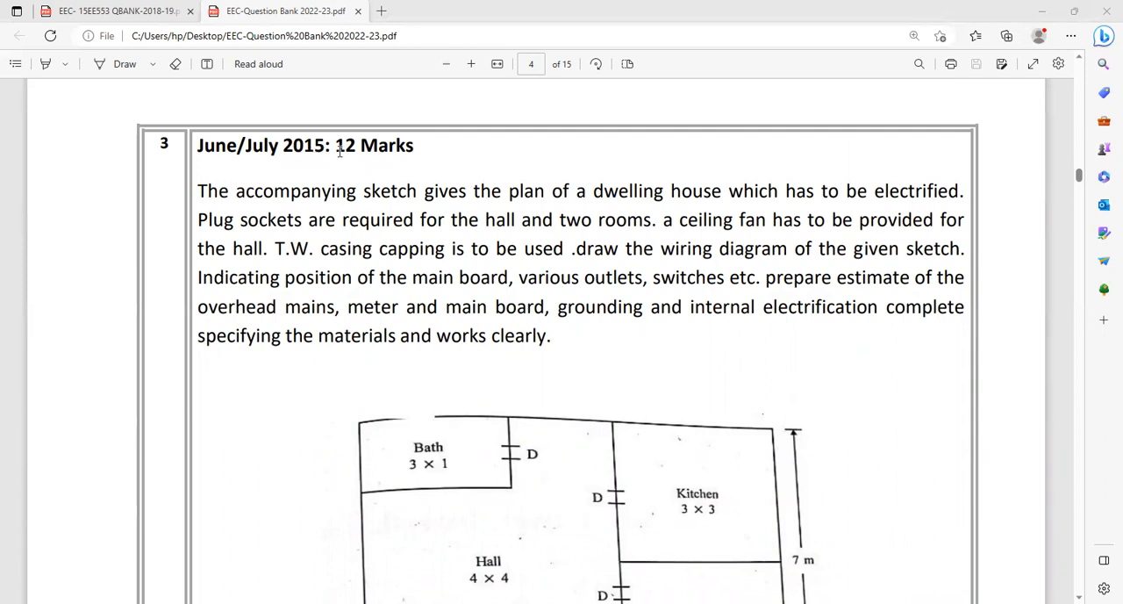
pyautogui.scroll(-3)
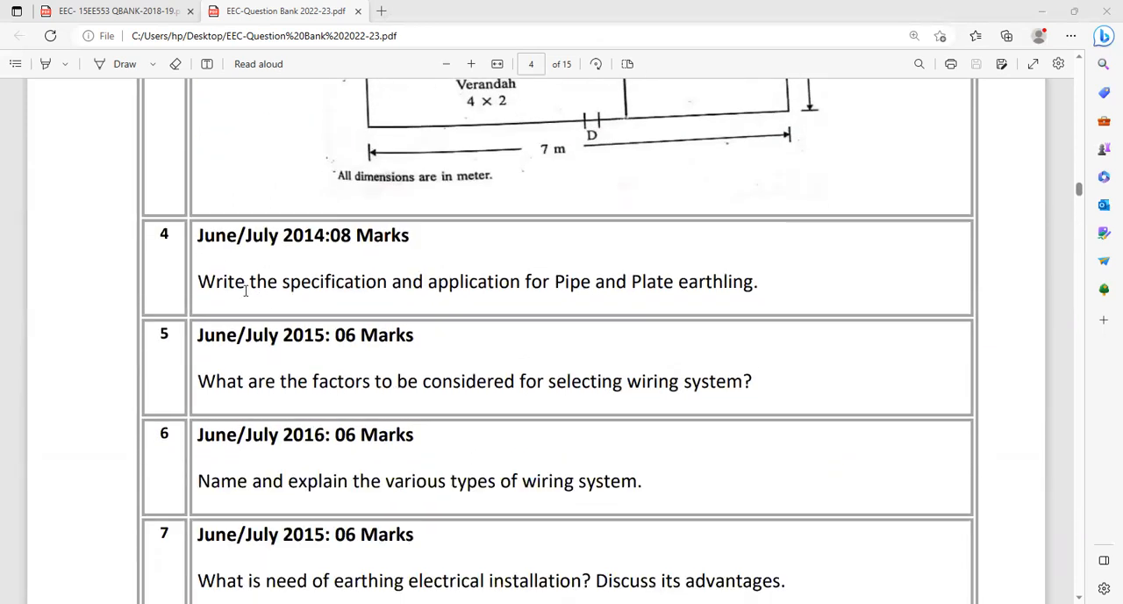
# Scroll through questions 8 and 9 onto page five, showing Module 2 questions 13 to 17 on fuses, cable grading and domestic wiring.
pyautogui.scroll(-3)
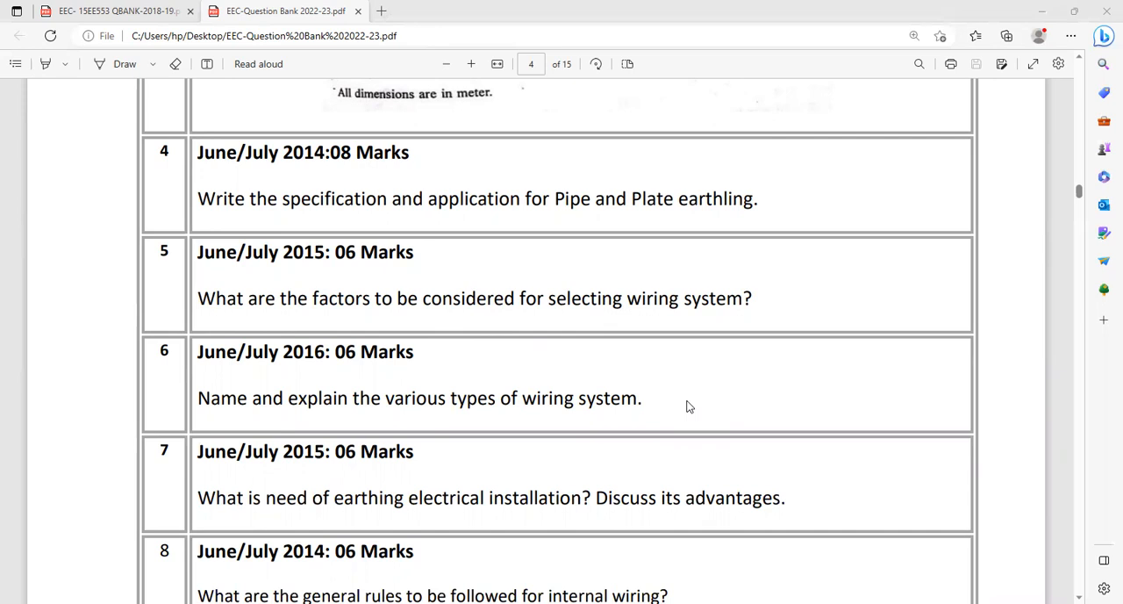
pyautogui.scroll(-3)
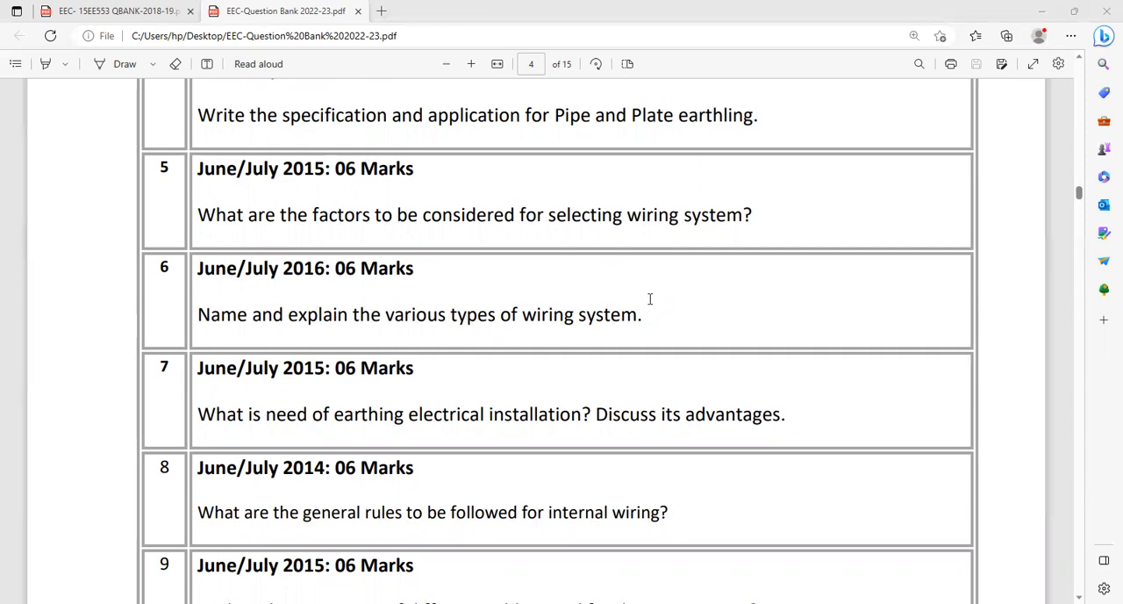
pyautogui.scroll(-3)
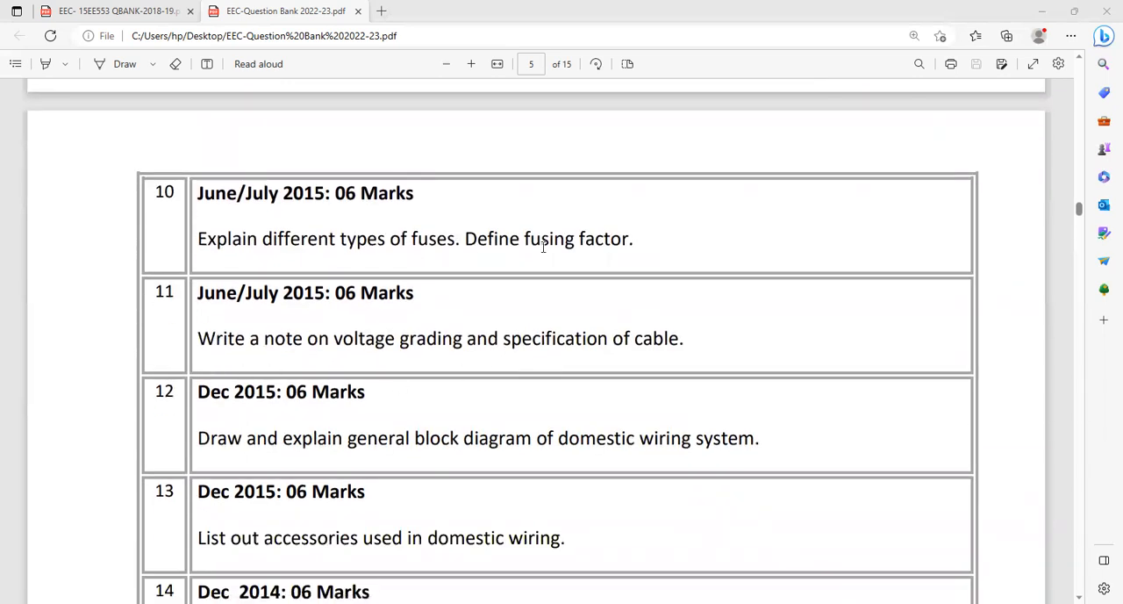
pyautogui.scroll(-3)
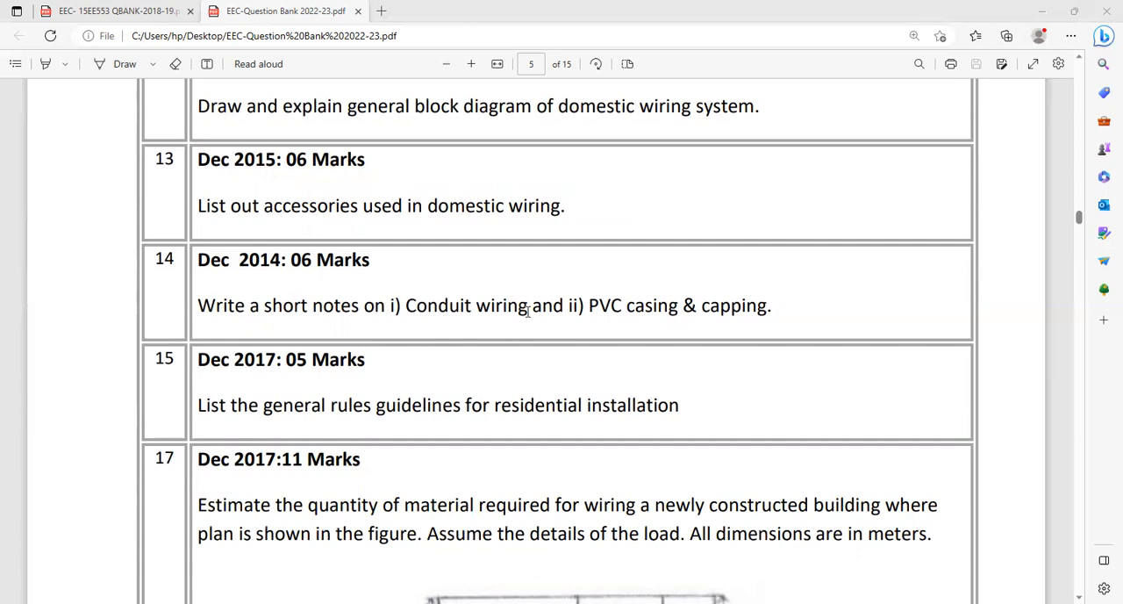
# Scroll to page seven to show question 17's hand-drawn floor plan with bedroom, study, kitchen and dining rooms.
pyautogui.scroll(-3)
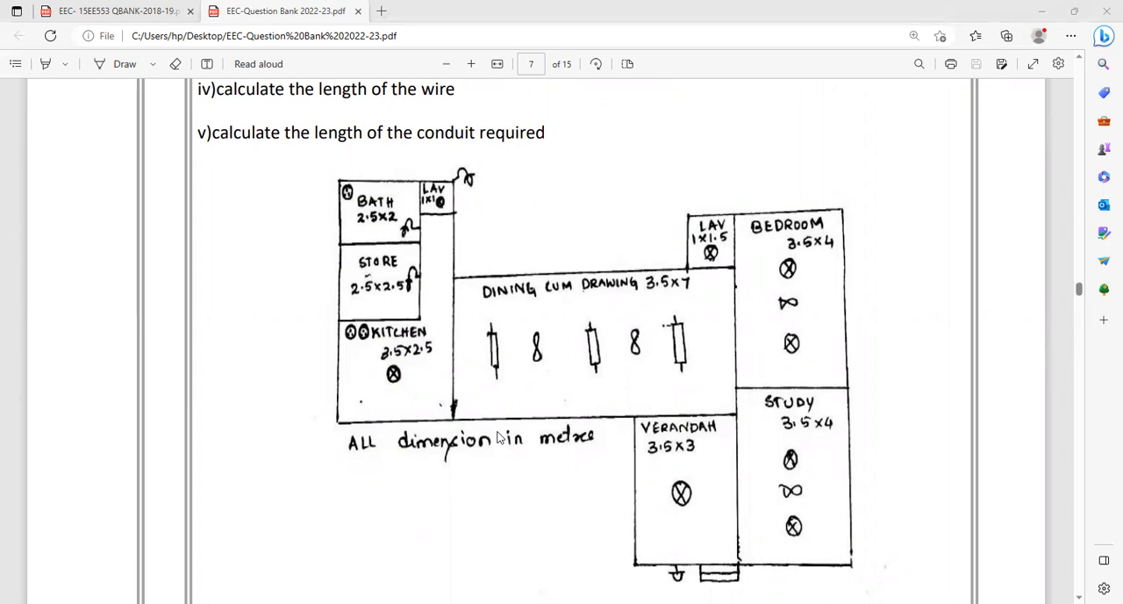
pyautogui.scroll(-3)
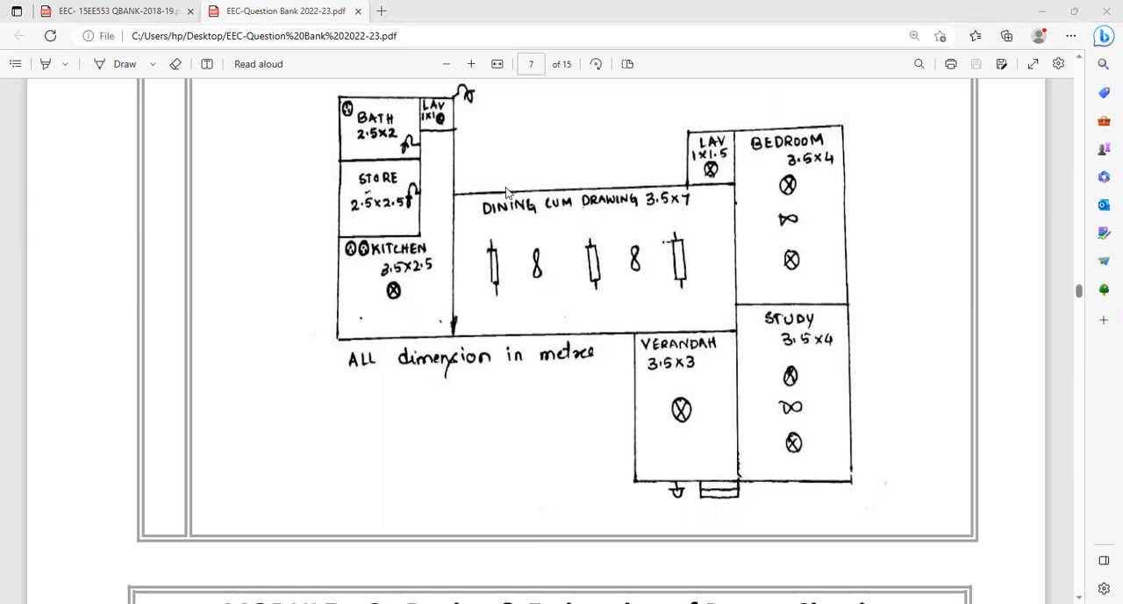